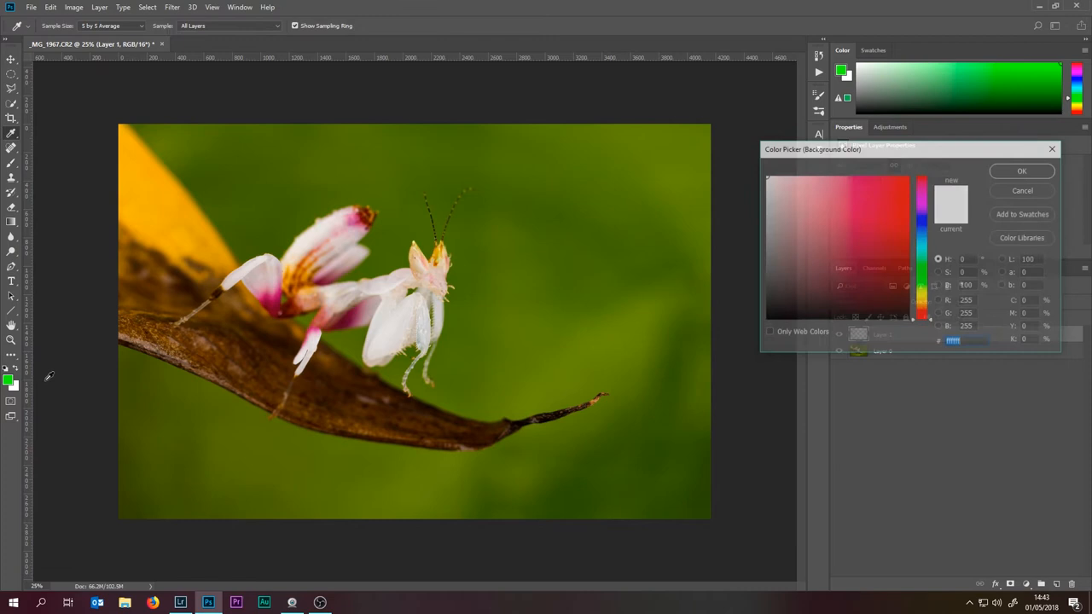
# Confirm the background colour, then hide Layer 1's tick-and-cross annotations
pyautogui.click(1022, 171)
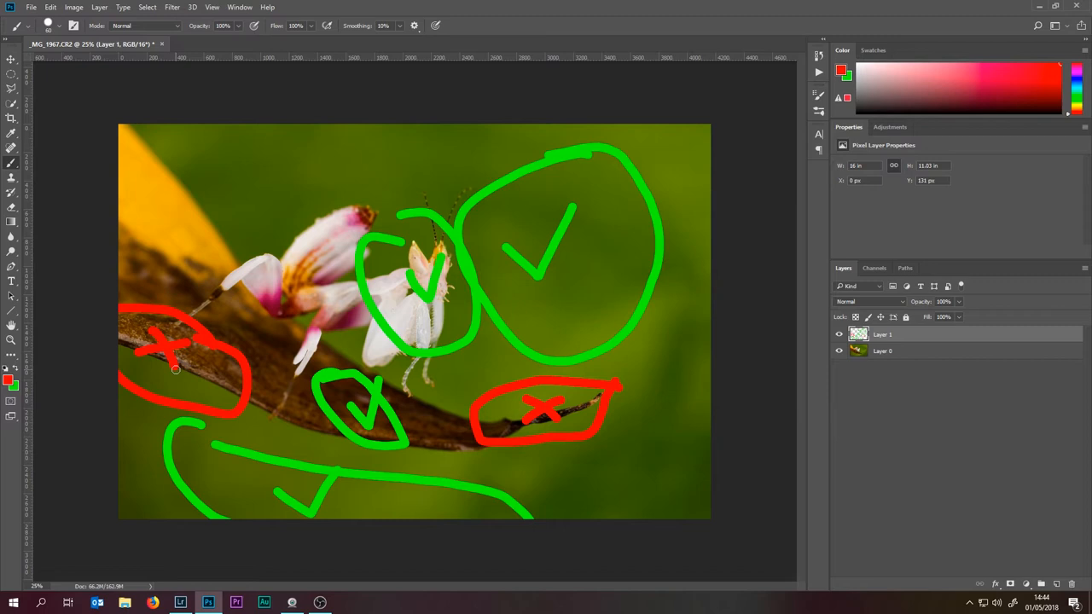
pyautogui.click(839, 334)
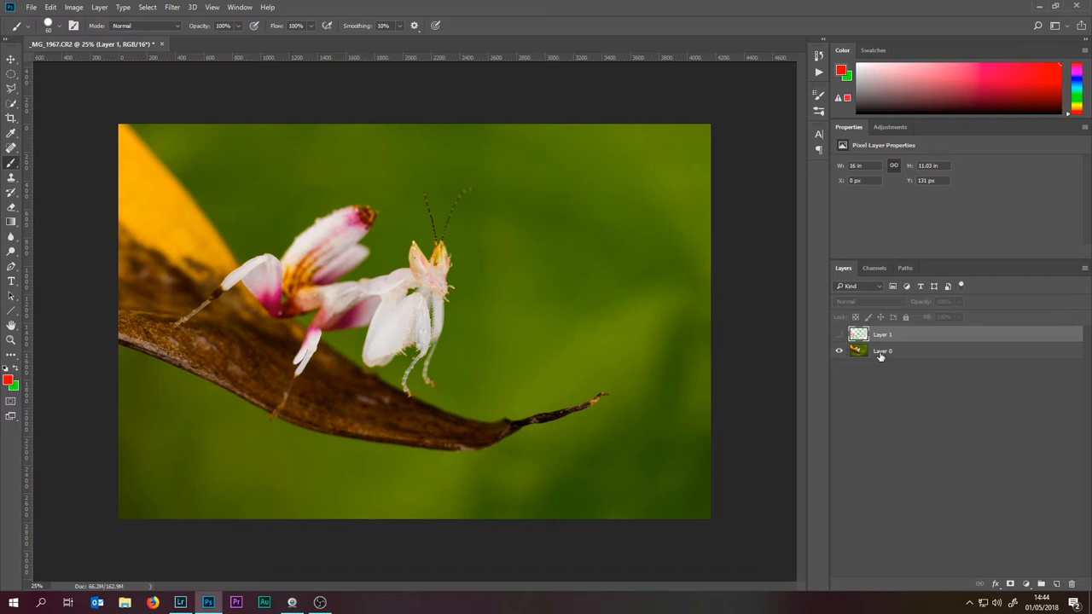
# Begin renaming the base photo layer Layer 0 to 'Orchid'
pyautogui.doubleClick(883, 350)
pyautogui.write('Orchid')
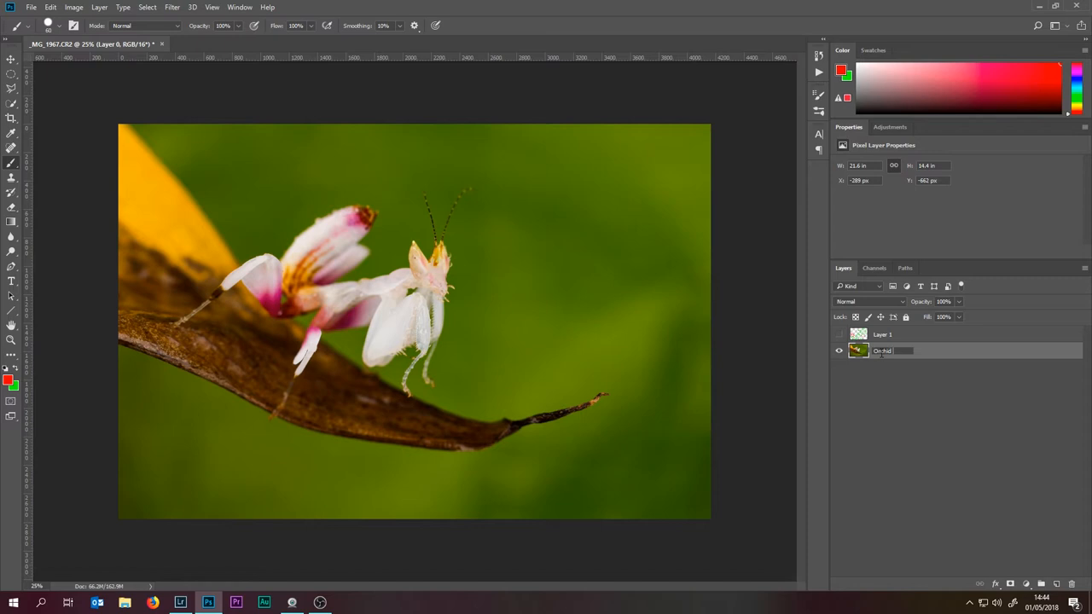